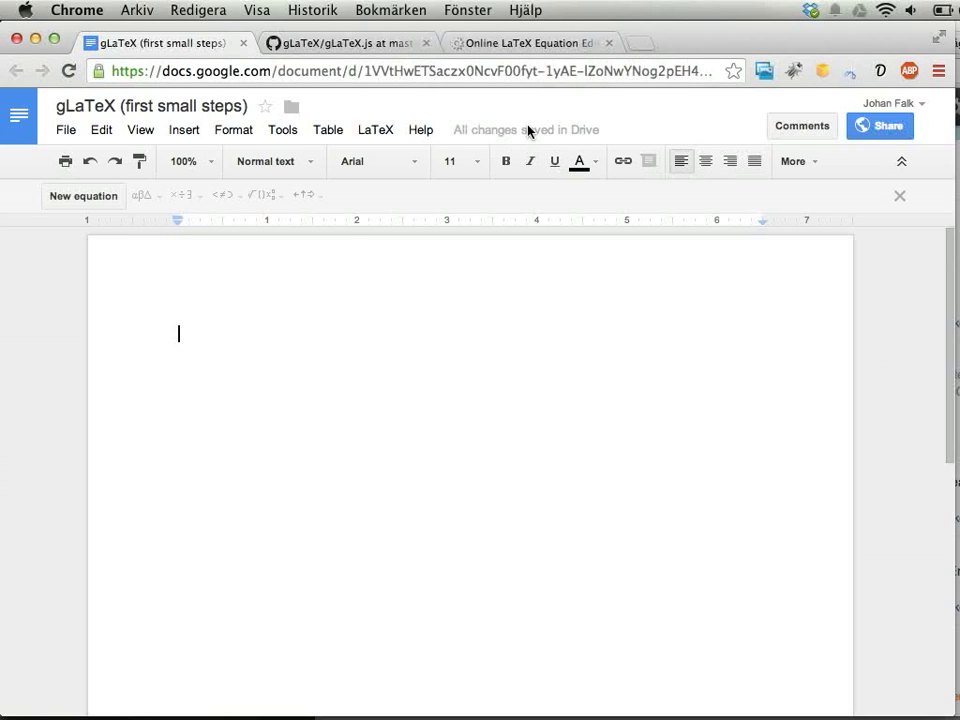
{"action": "mouse_move", "coordinate": [165, 178]}
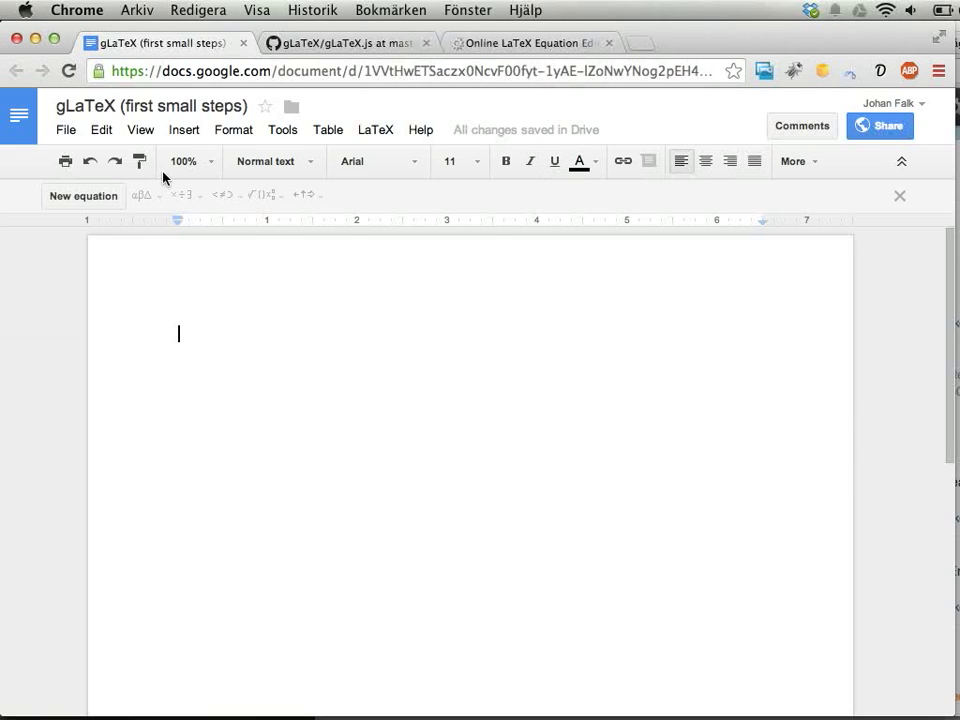
{"action": "mouse_move", "coordinate": [208, 338]}
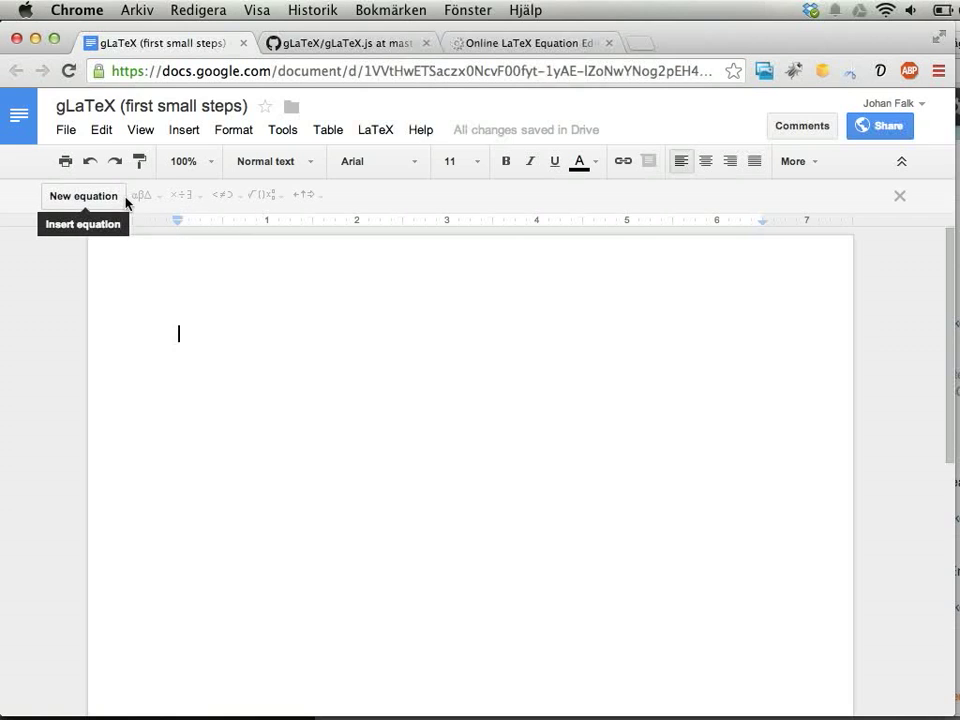
{"action": "mouse_move", "coordinate": [100, 207]}
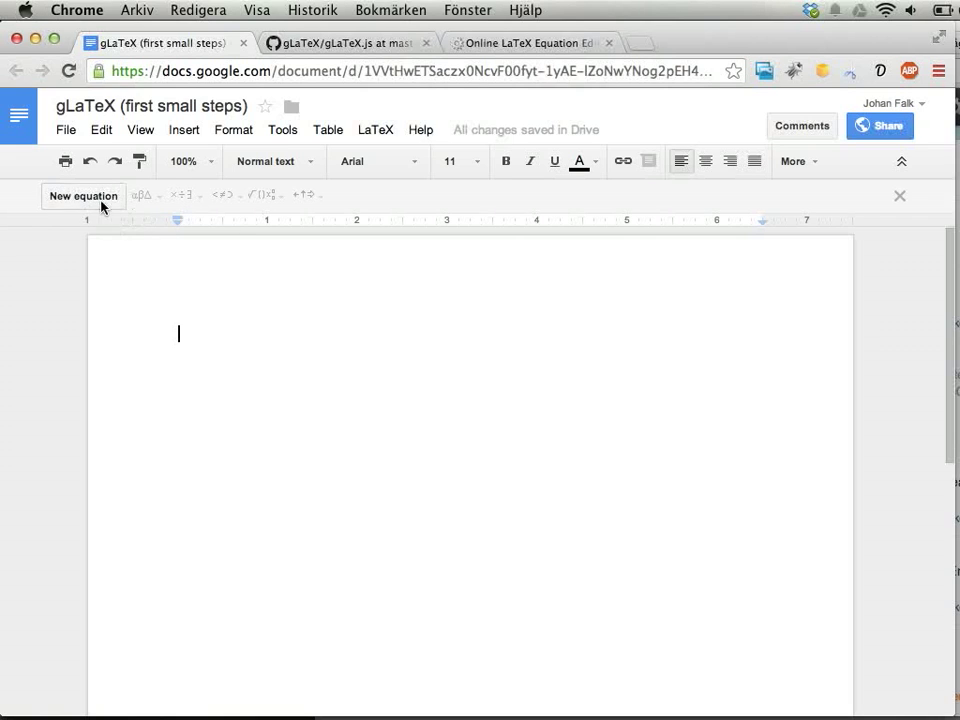
Copy the CodeCogs matrix-based LaTeX code for the system x + y = 3, 2x − 3y = 5
{"action": "left_click", "coordinate": [83, 195]}
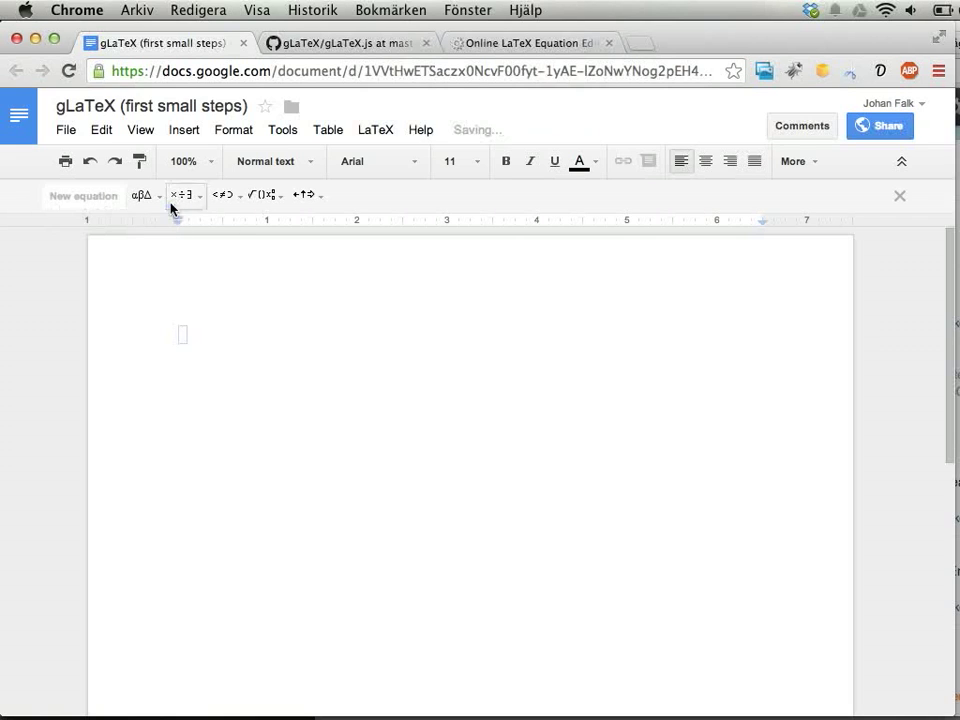
{"action": "left_click", "coordinate": [262, 194]}
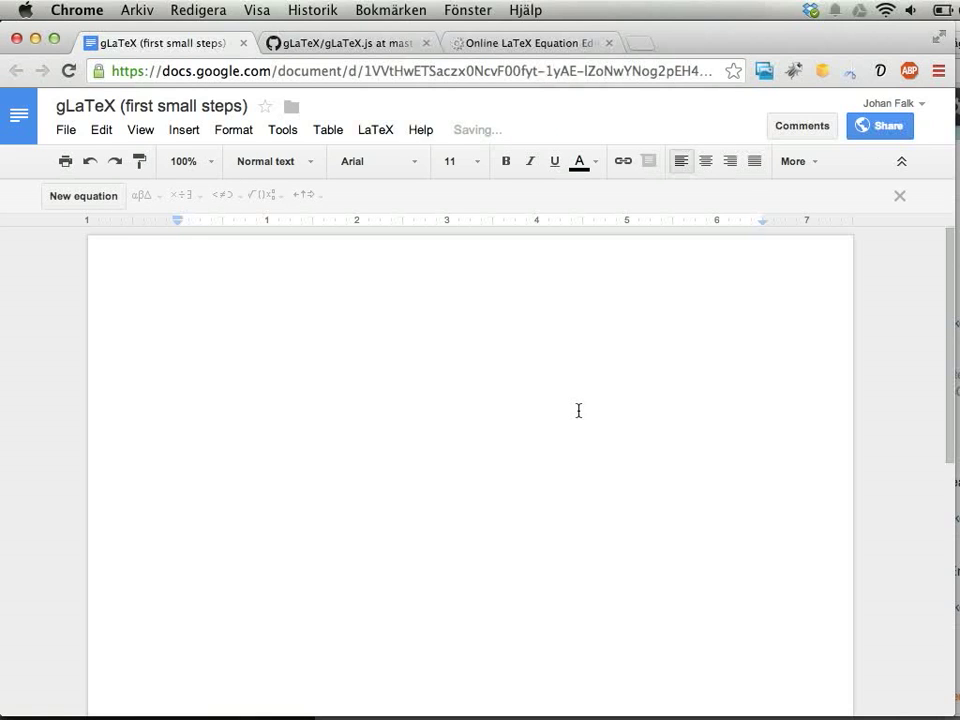
{"action": "left_click", "coordinate": [530, 43]}
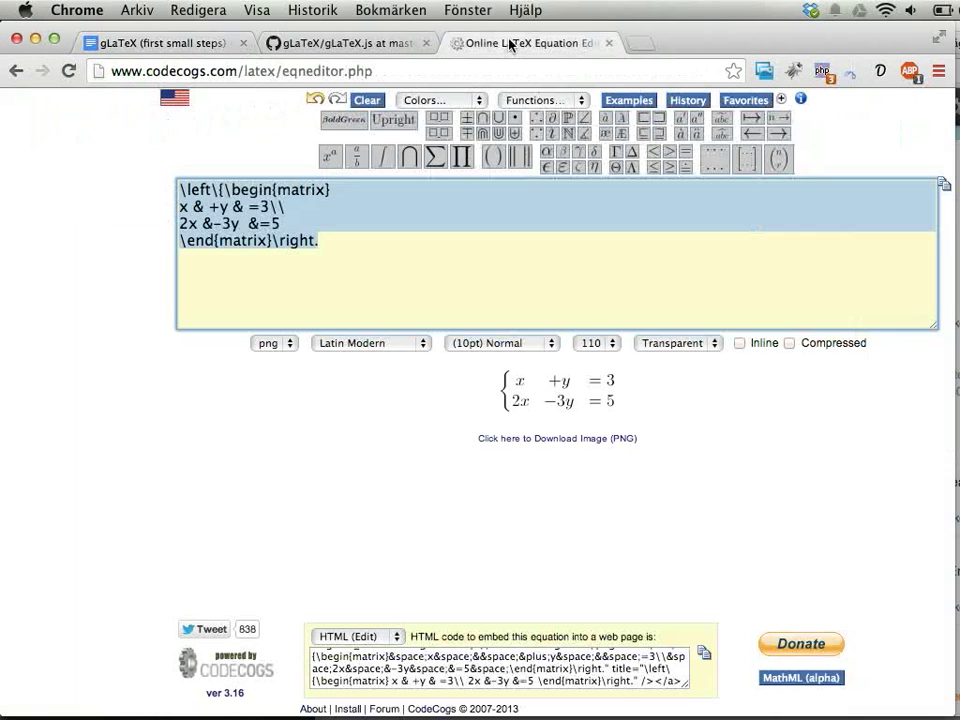
{"action": "mouse_move", "coordinate": [517, 178]}
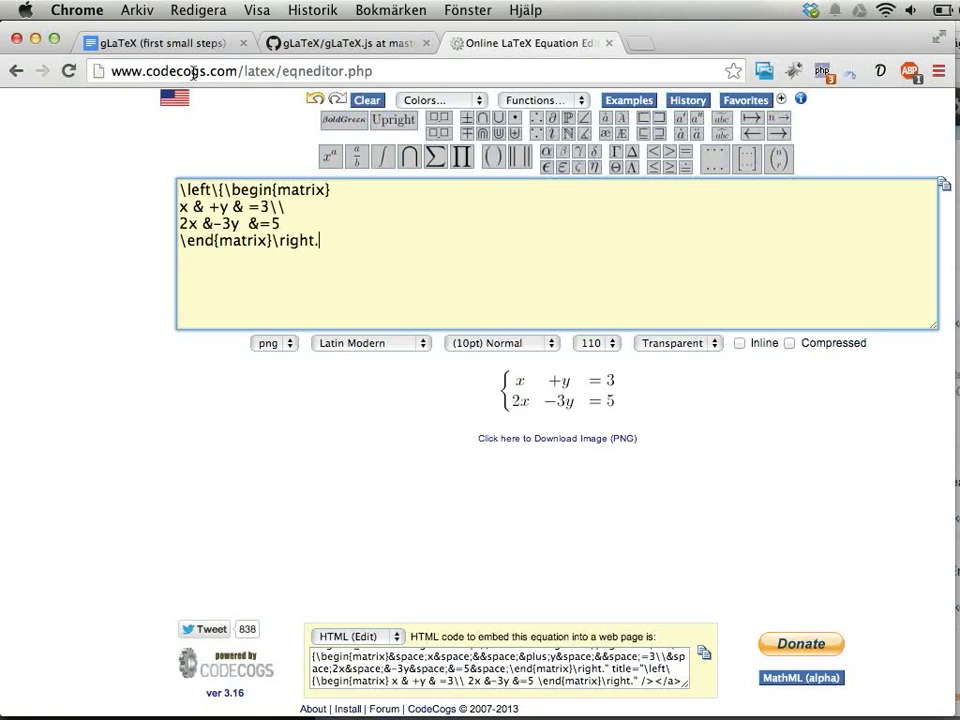
{"action": "mouse_move", "coordinate": [543, 418]}
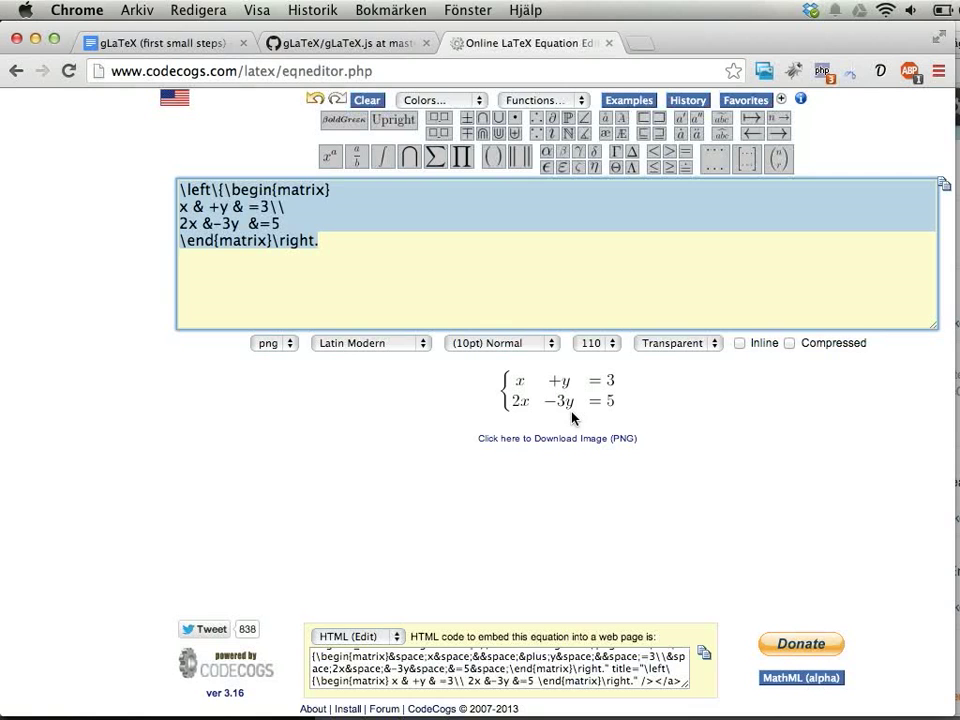
{"action": "left_click", "coordinate": [160, 43]}
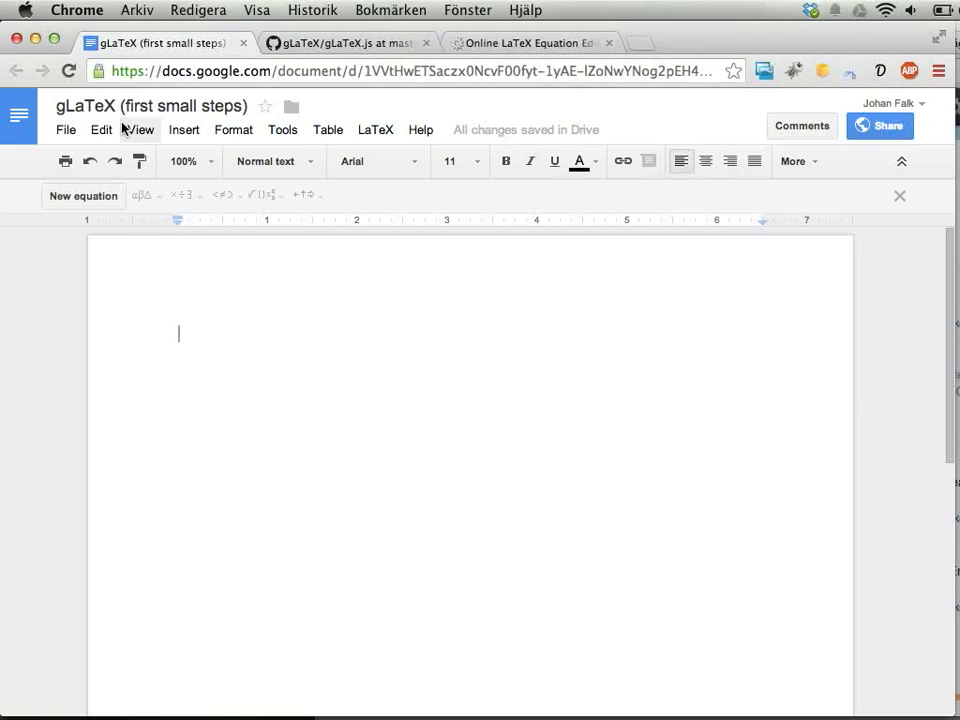
{"action": "mouse_move", "coordinate": [83, 195]}
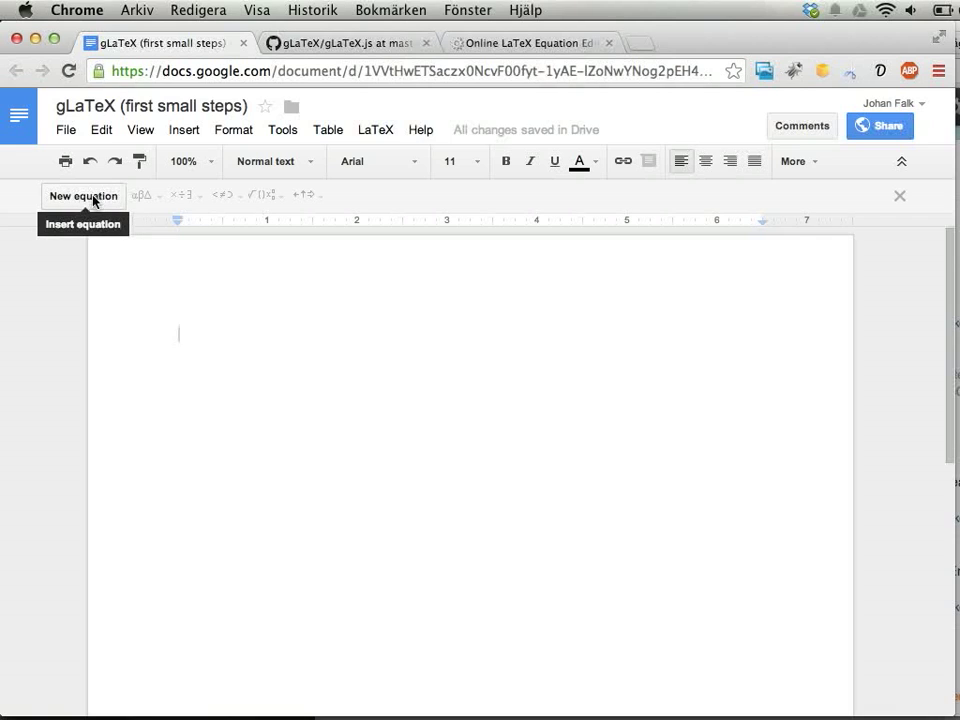
{"action": "mouse_move", "coordinate": [143, 195]}
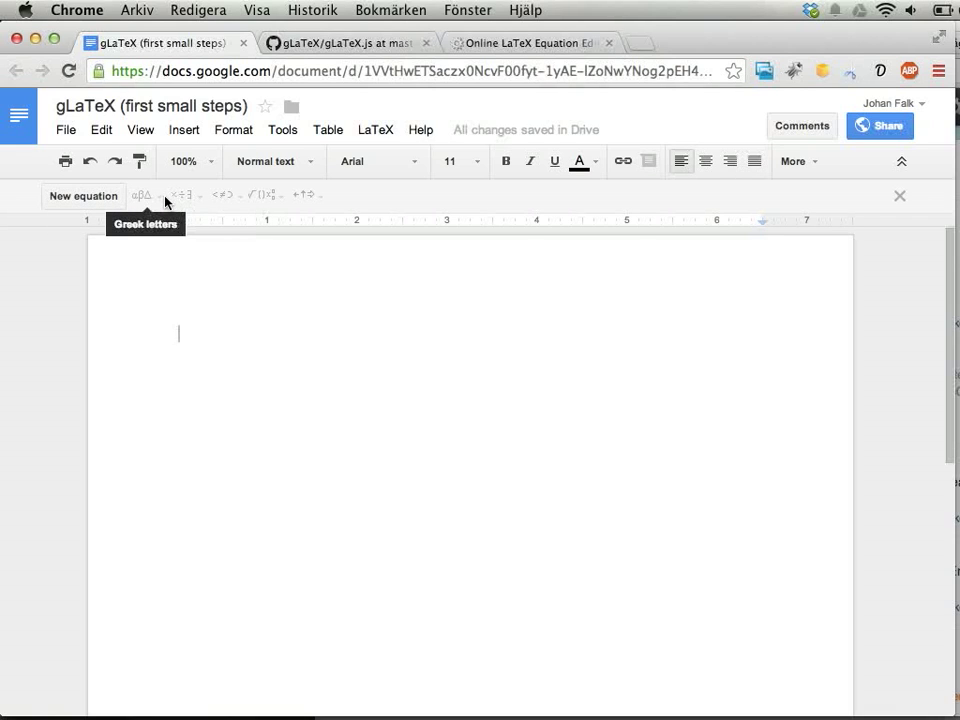
{"action": "mouse_move", "coordinate": [285, 193]}
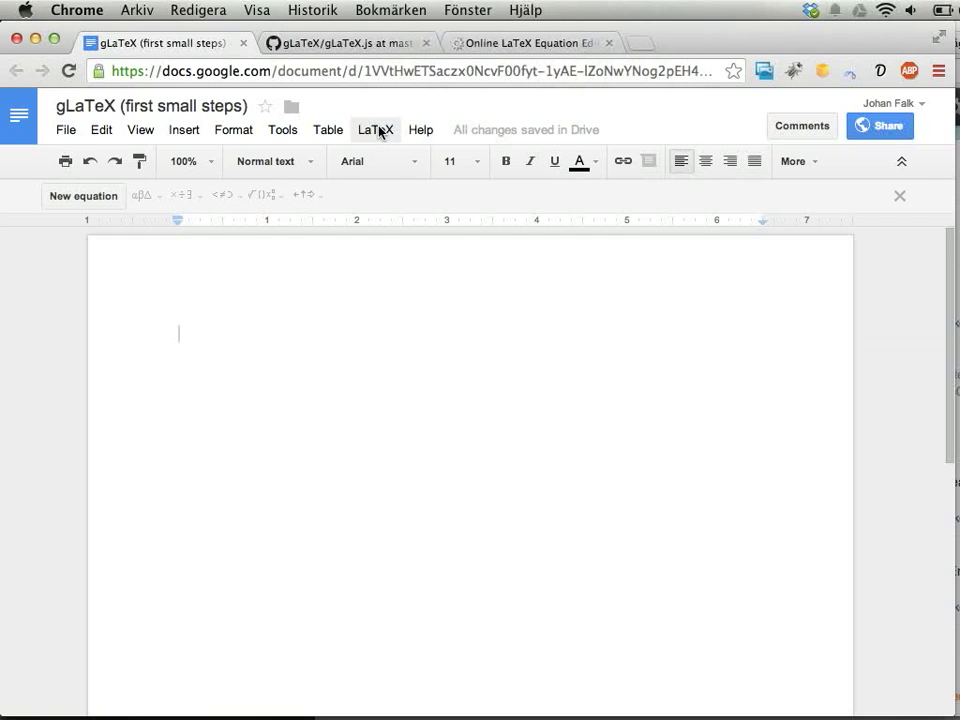
Paste the two-equation system code into the gLaTeX Insert LaTeX expression editor and save it
{"action": "left_click", "coordinate": [375, 129]}
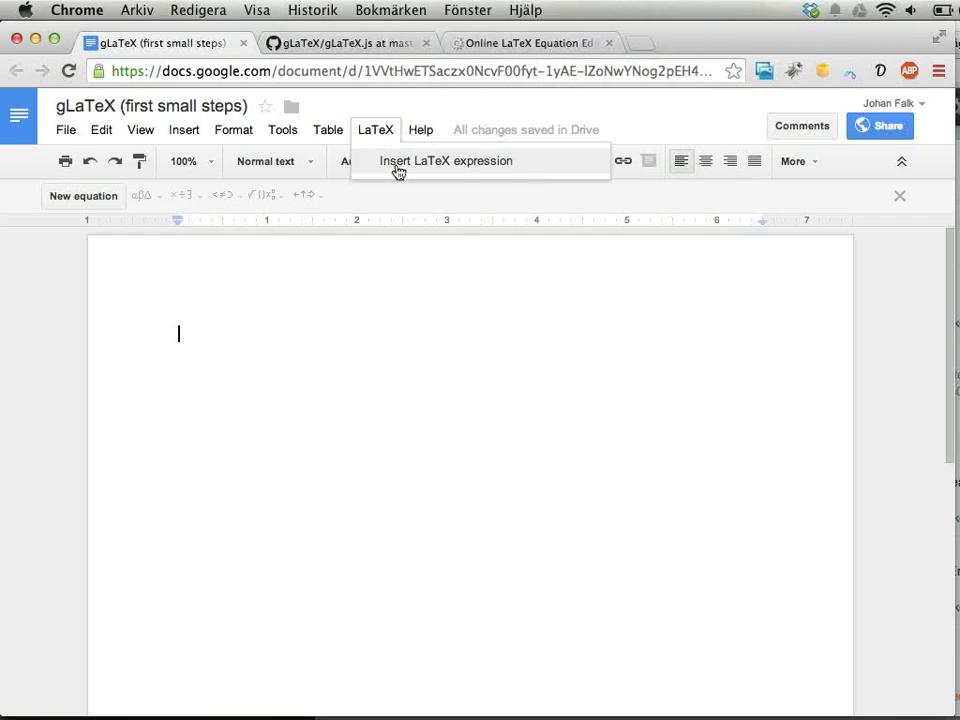
{"action": "mouse_move", "coordinate": [393, 168]}
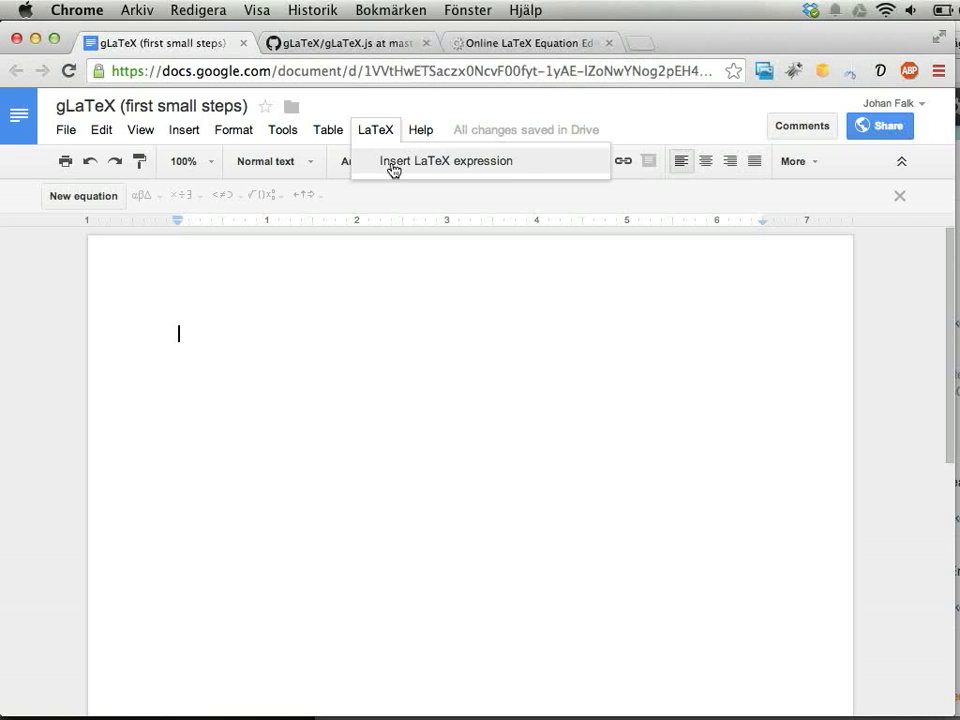
{"action": "left_click", "coordinate": [445, 161]}
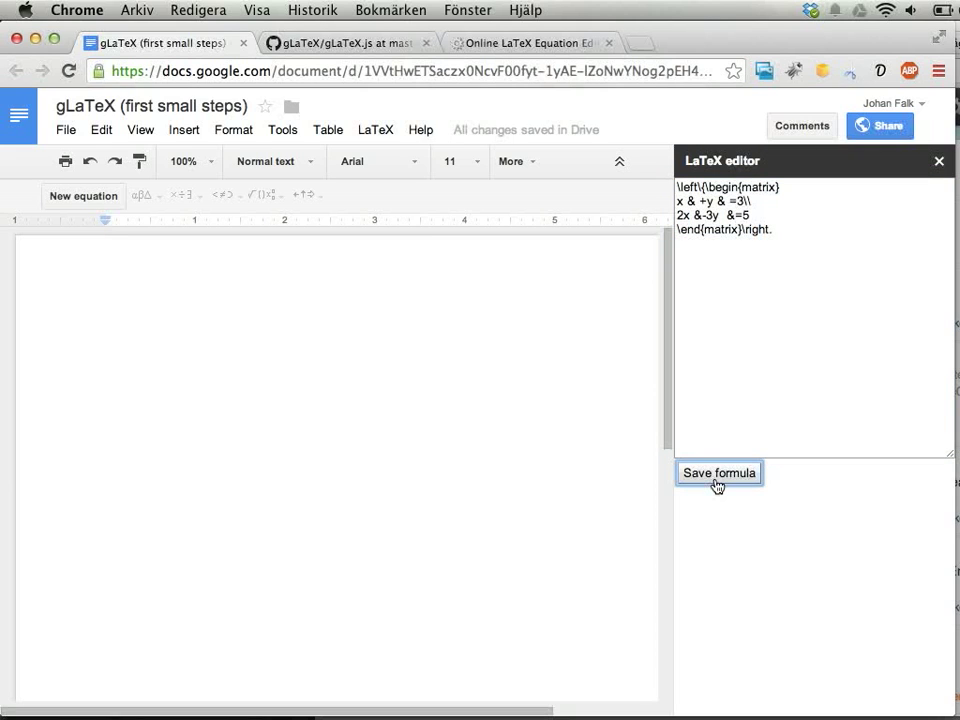
{"action": "left_click", "coordinate": [718, 472]}
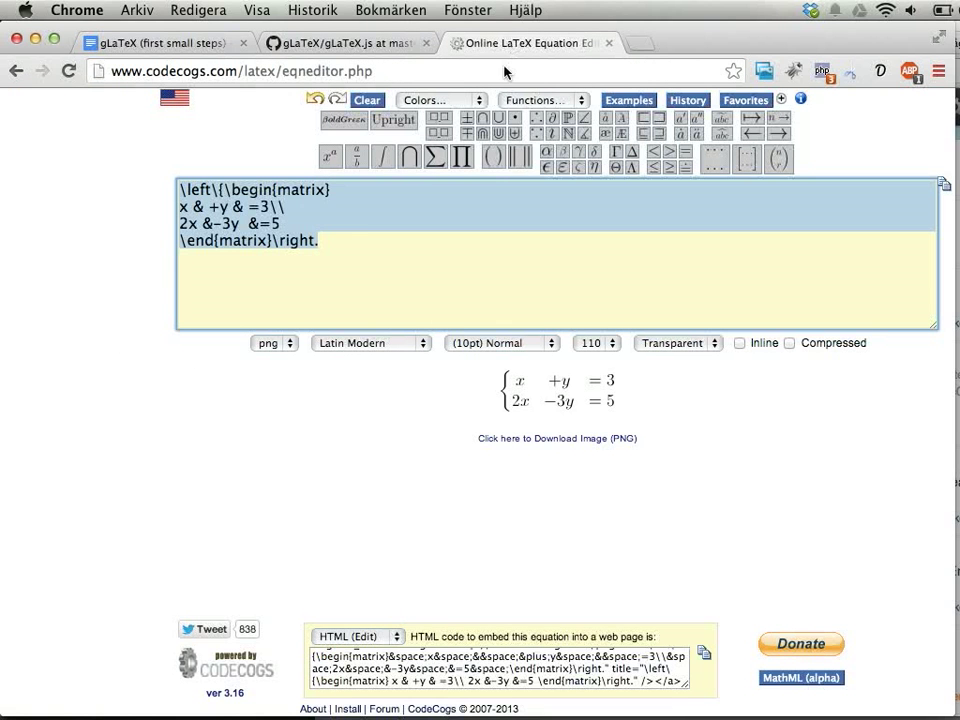
{"action": "left_click", "coordinate": [160, 43]}
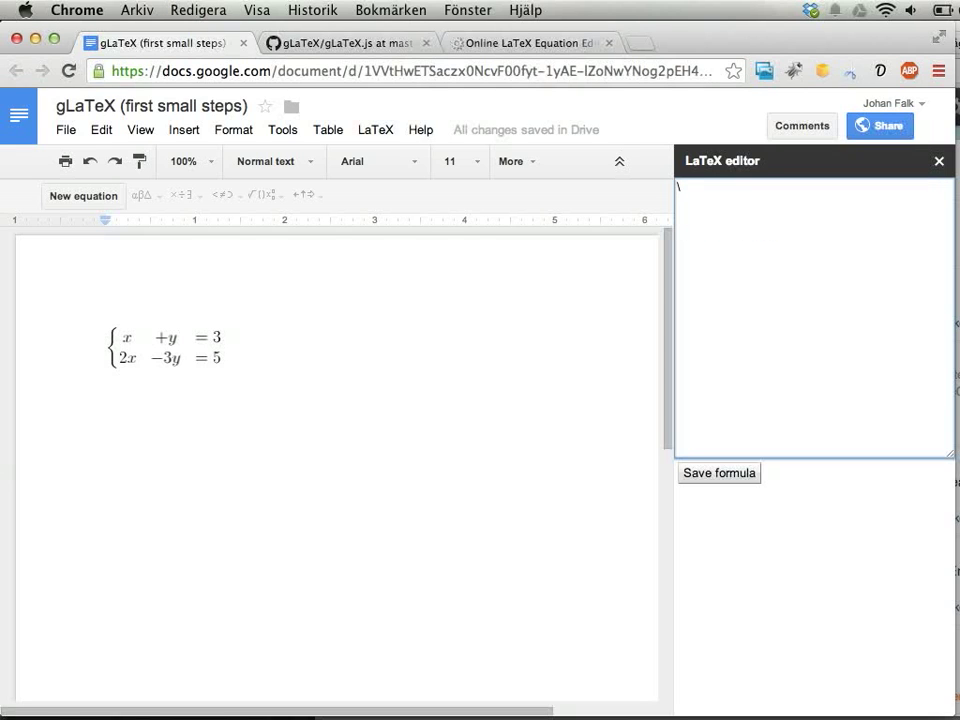
Type \frac{x^2}{1+x^2} in the LaTeX editor and save it into the document
{"action": "type", "text": "\\frac"}
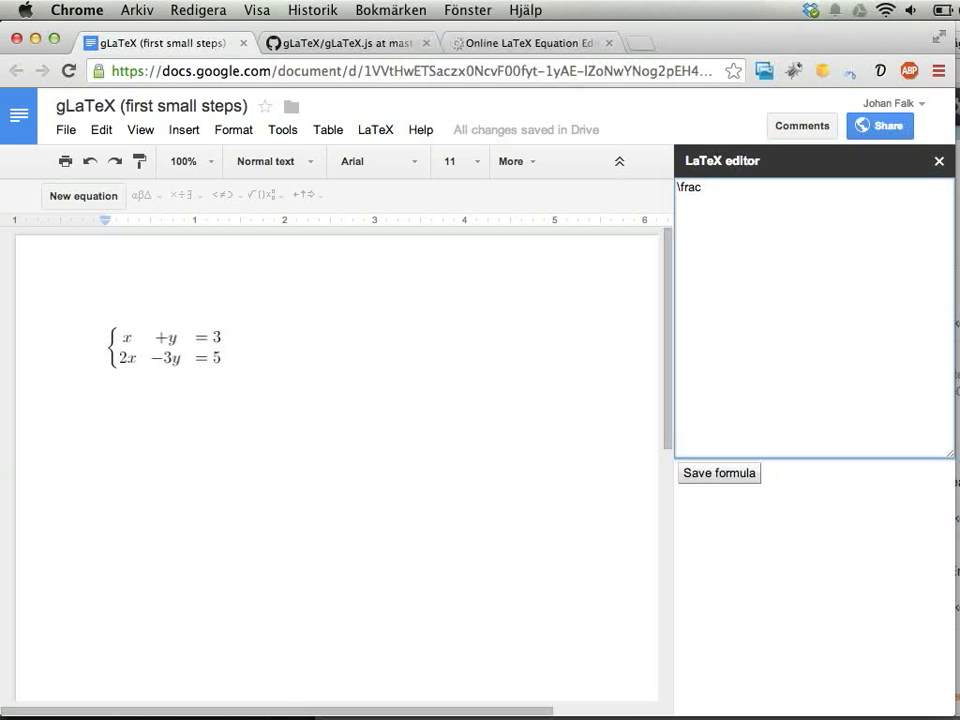
{"action": "type", "text": "{x^2"}
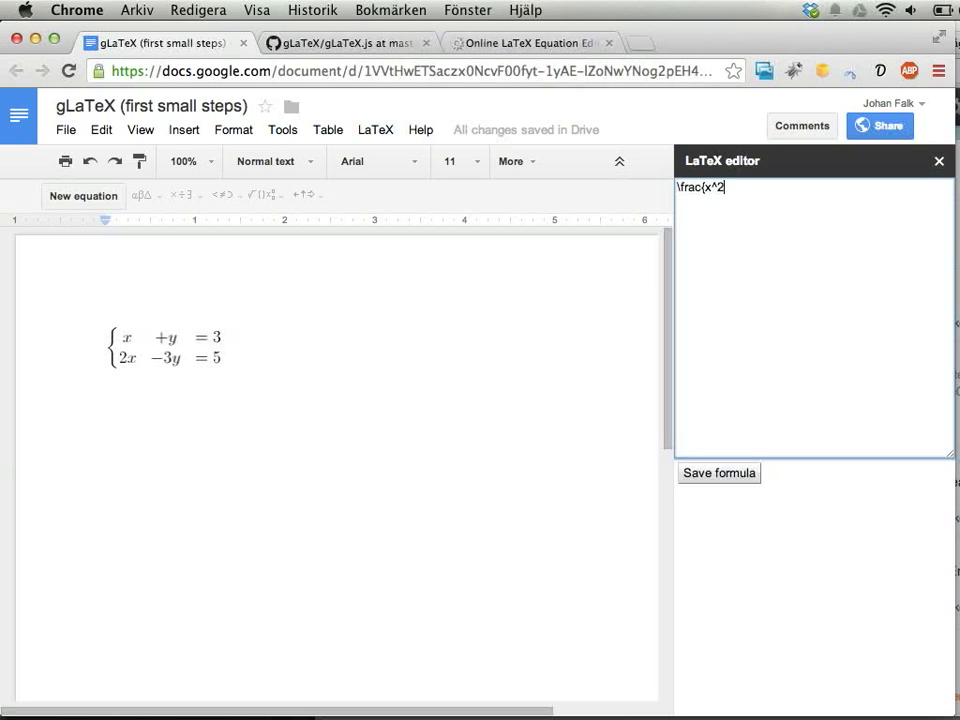
{"action": "type", "text": "}"}
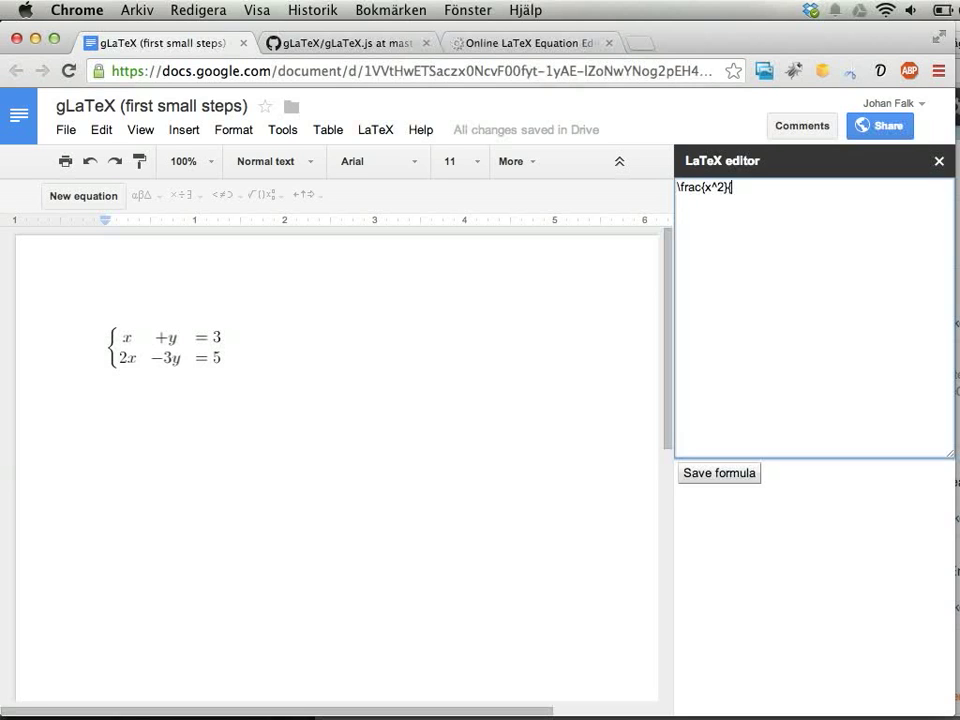
{"action": "type", "text": "{1+"}
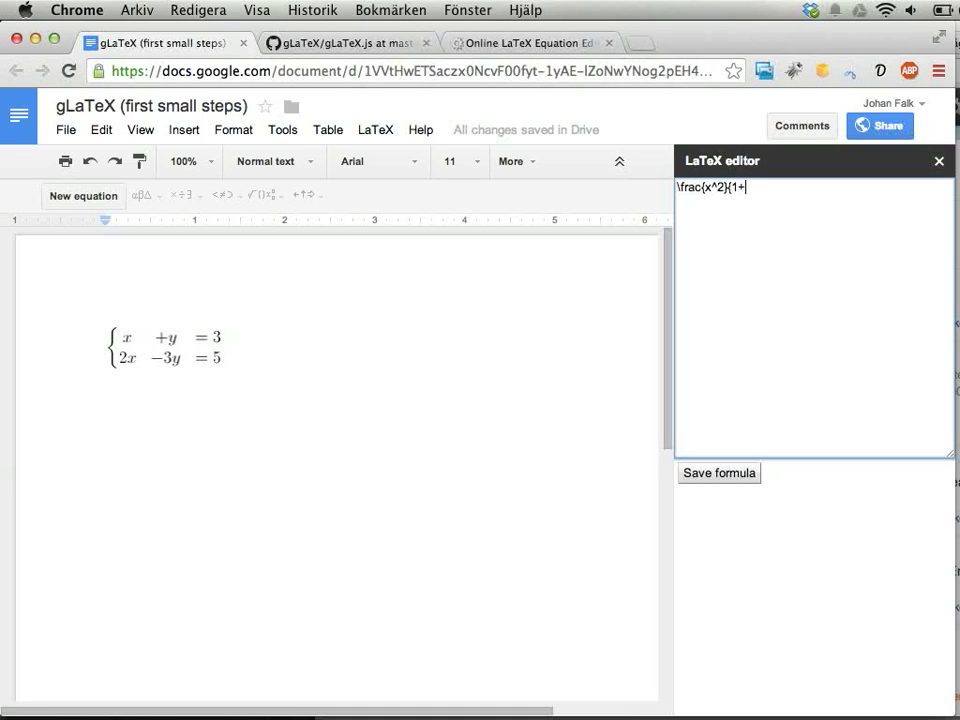
{"action": "type", "text": "x^2}"}
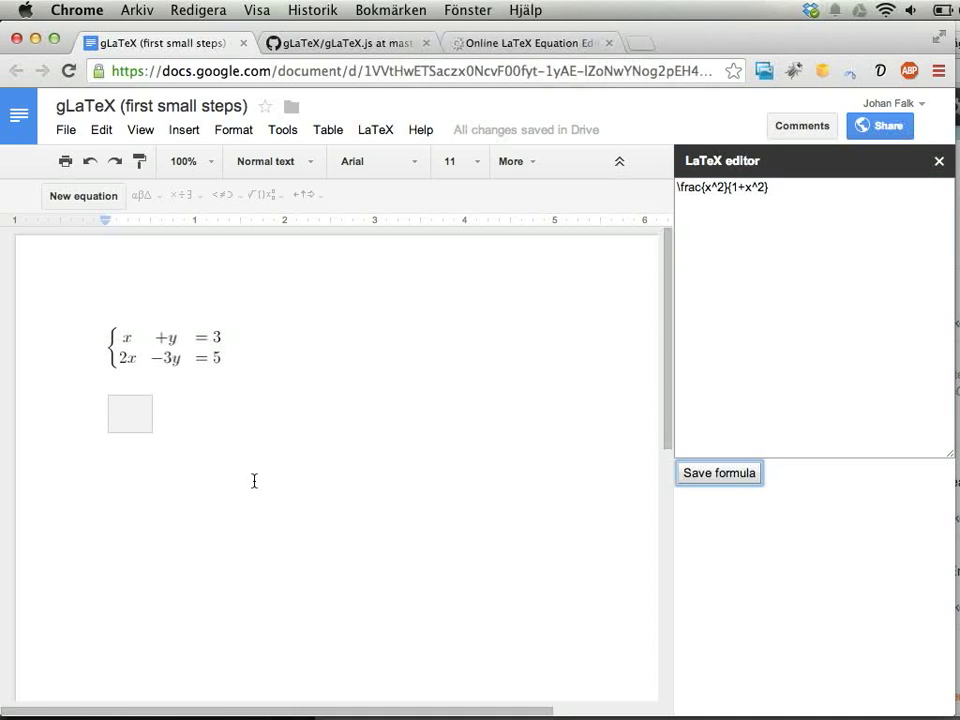
{"action": "left_click", "coordinate": [718, 472]}
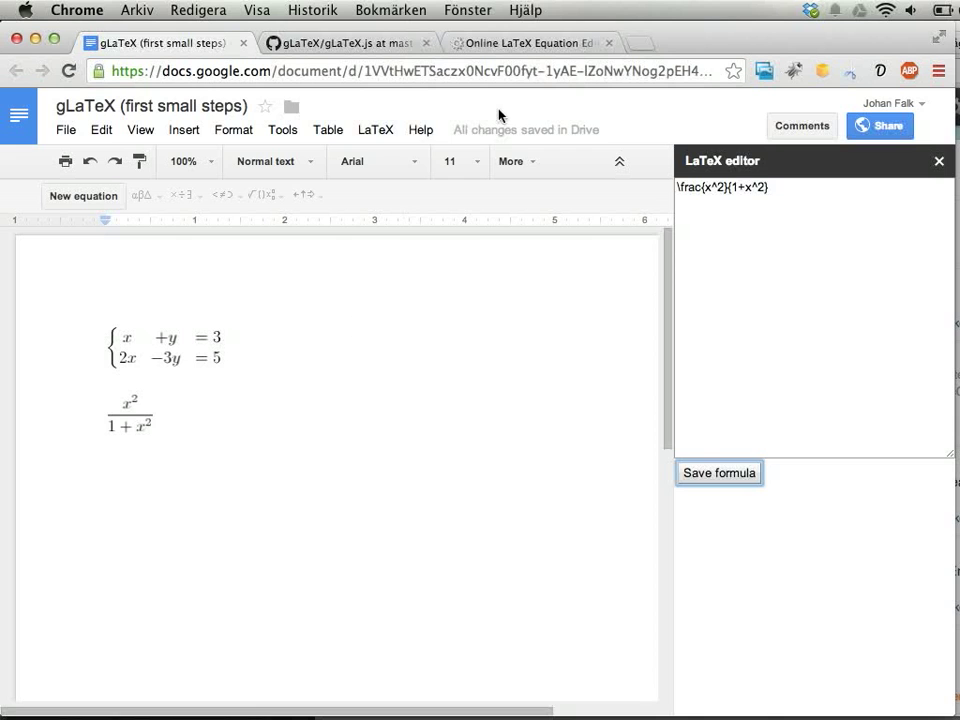
{"action": "left_click", "coordinate": [530, 43]}
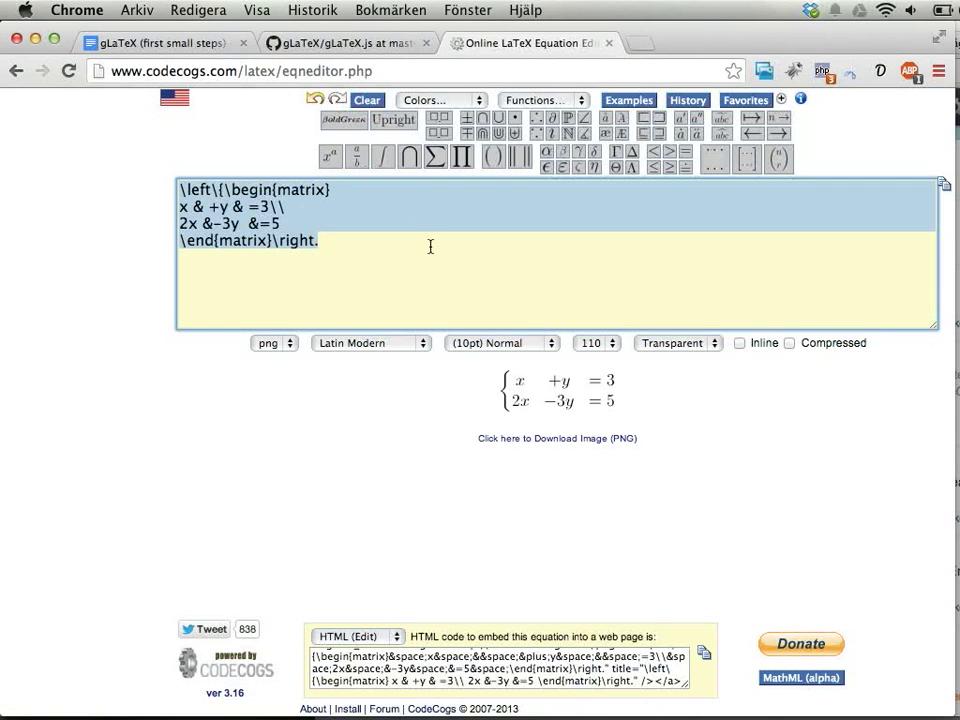
{"action": "left_click", "coordinate": [714, 153]}
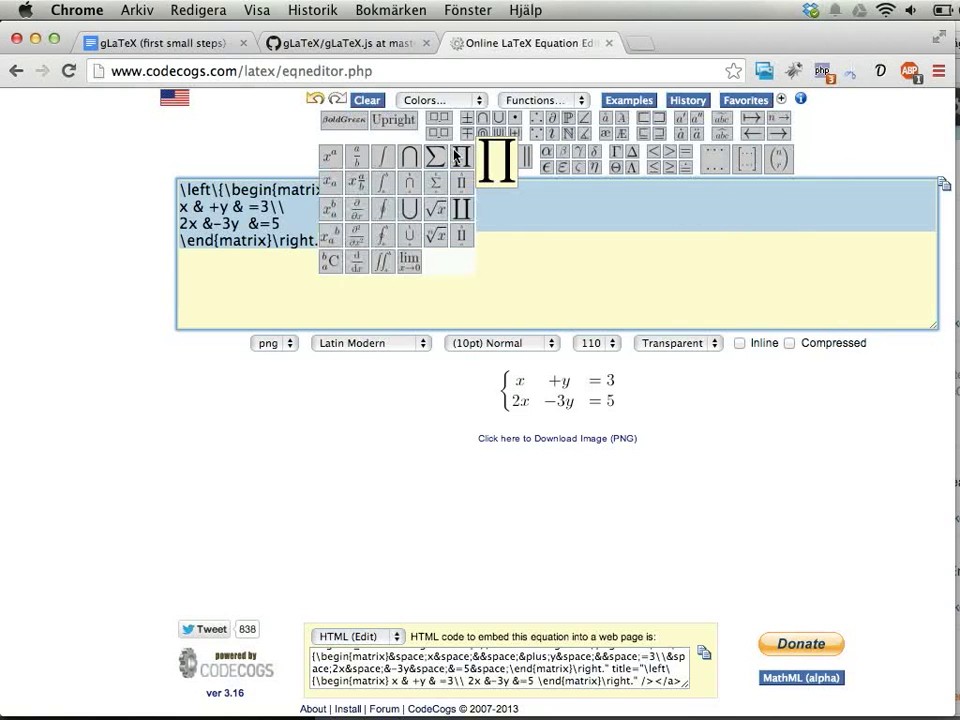
{"action": "mouse_move", "coordinate": [461, 157]}
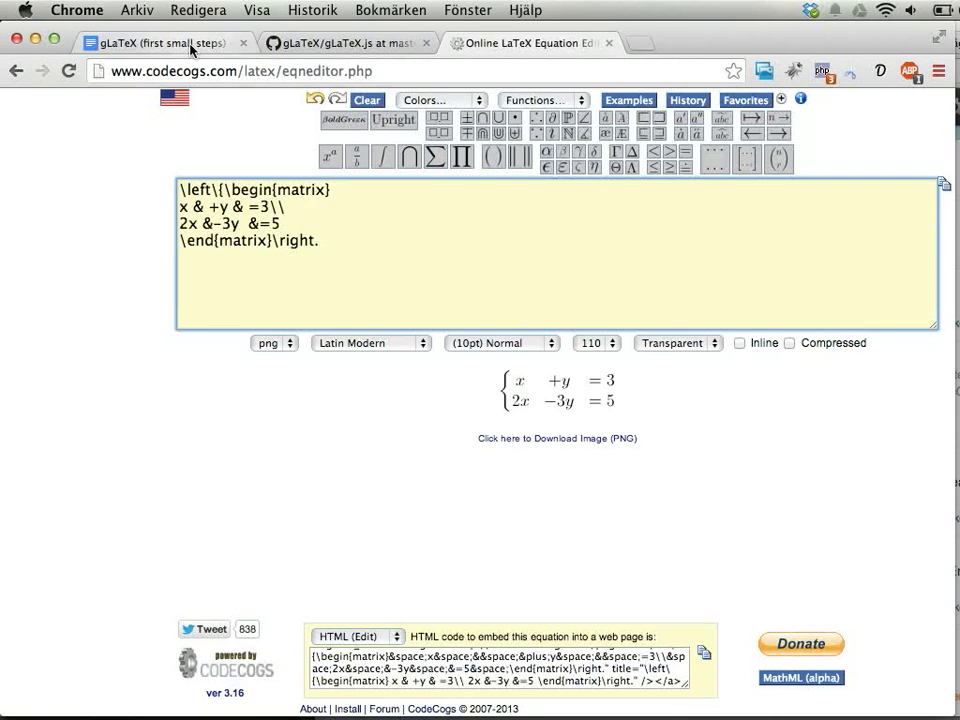
Open the gLaTeX repository on GitHub and view gLaTeX.js as raw source
{"action": "left_click", "coordinate": [160, 42]}
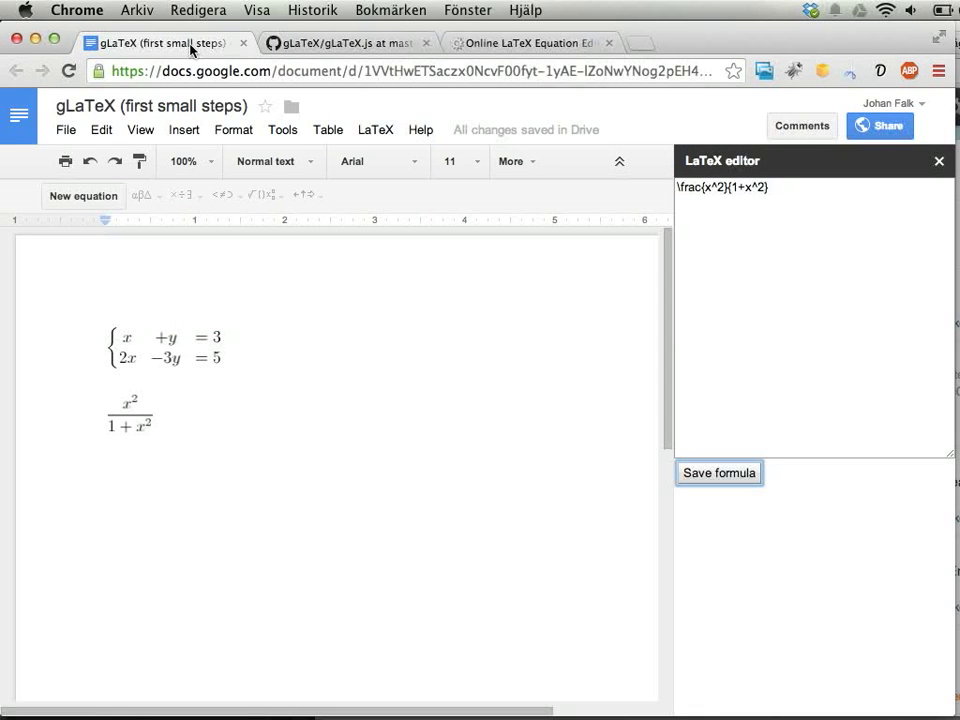
{"action": "left_click", "coordinate": [345, 42]}
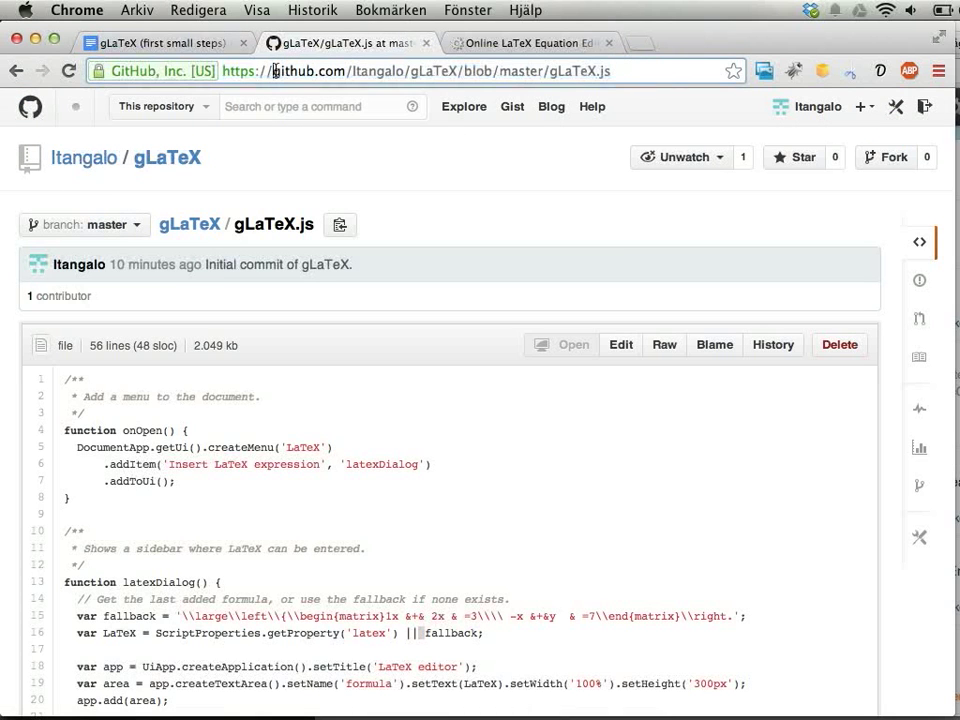
{"action": "double_click", "coordinate": [310, 71]}
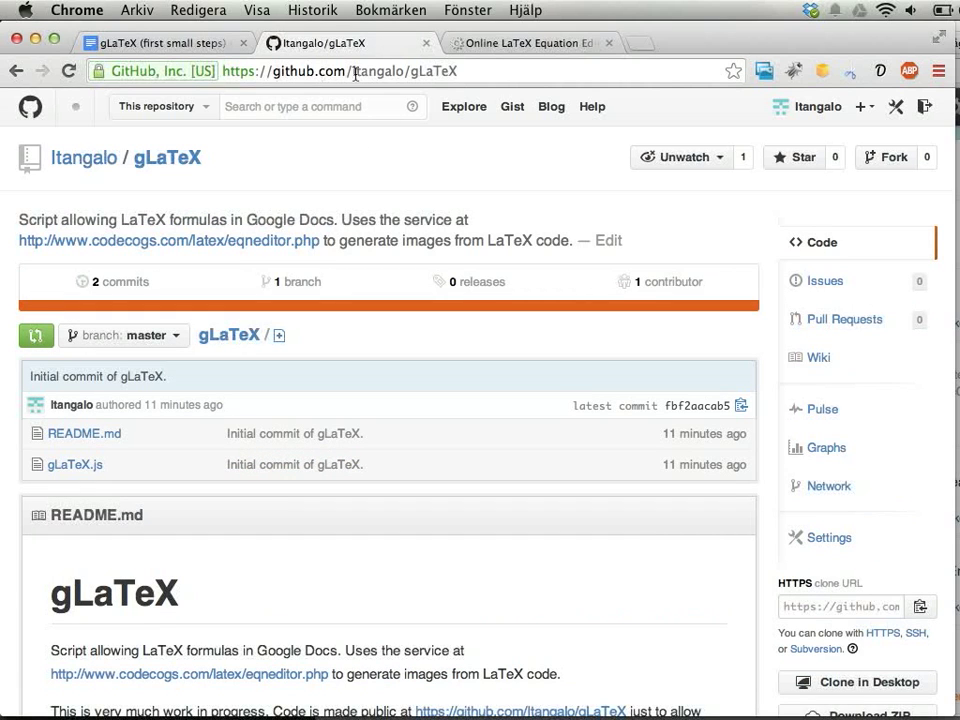
{"action": "double_click", "coordinate": [375, 71]}
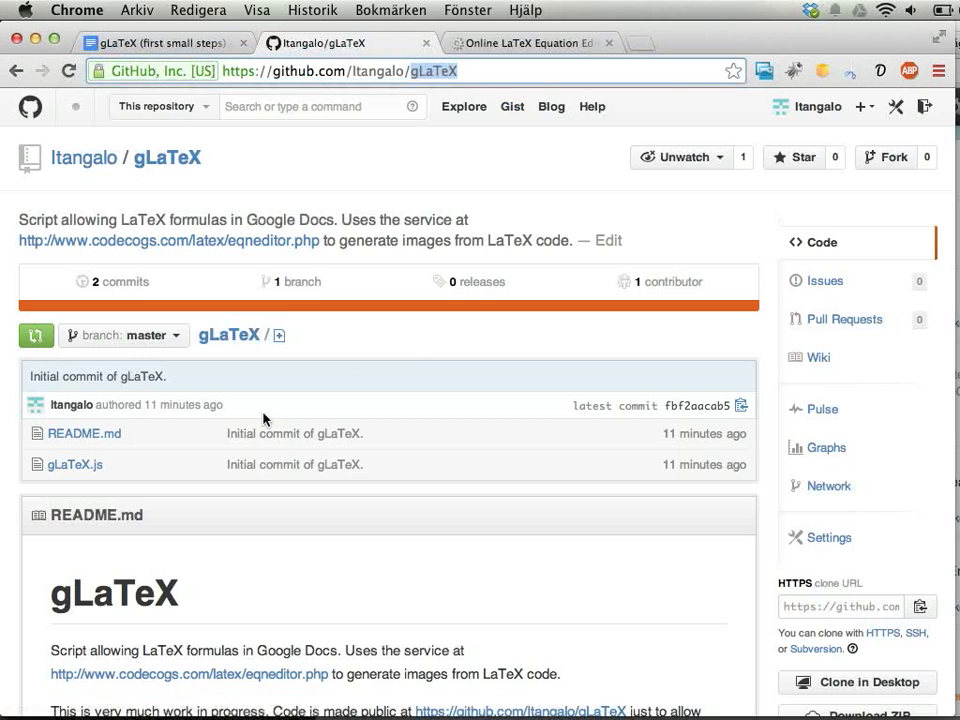
{"action": "scroll", "scroll_direction": "down", "scroll_amount": 3}
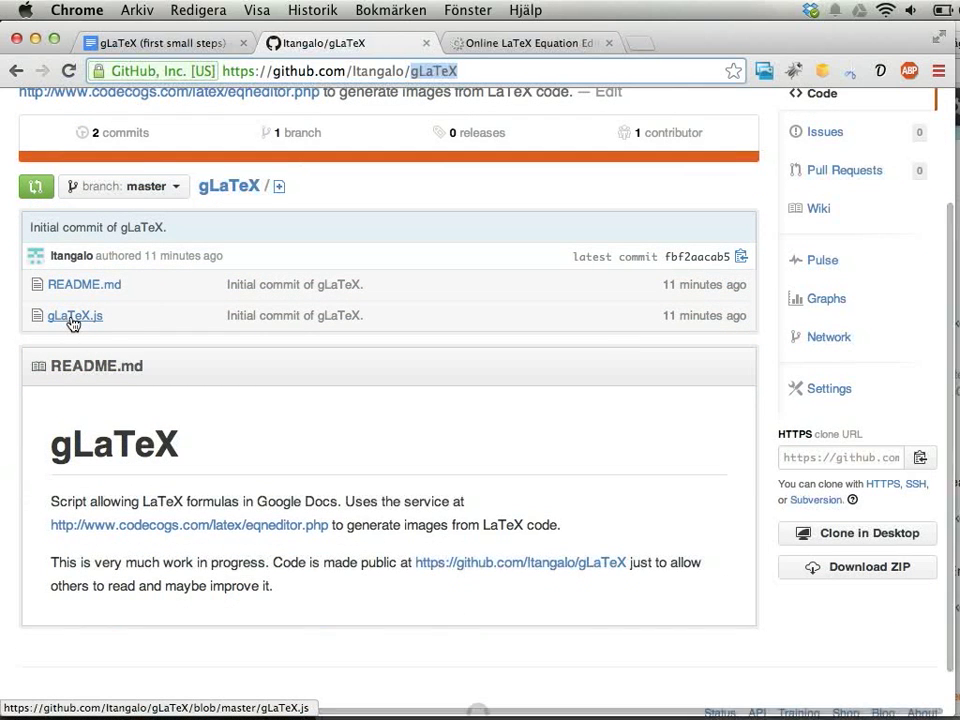
{"action": "left_click", "coordinate": [74, 315]}
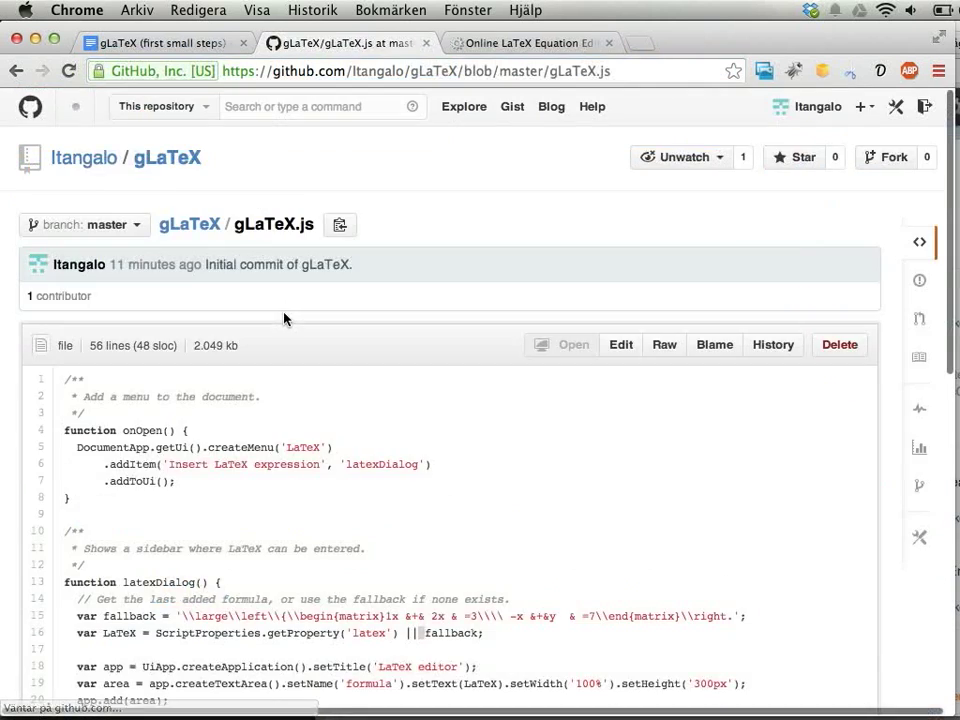
{"action": "left_click", "coordinate": [663, 344]}
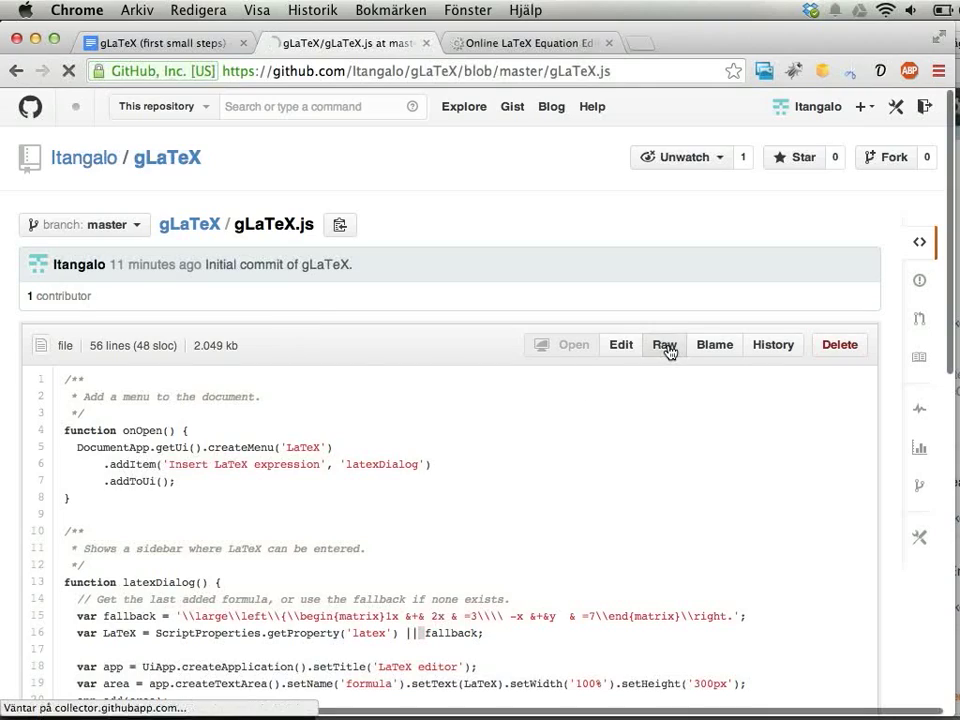
{"action": "left_click", "coordinate": [664, 344]}
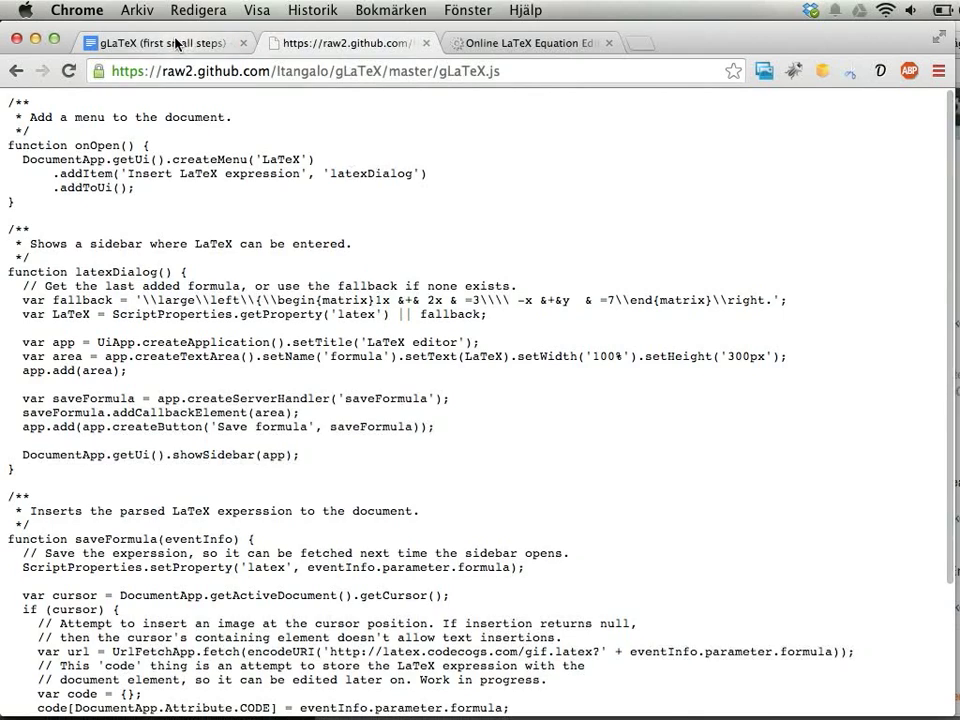
Open the document's 'LaTeX test (delete)' project in Script editor to view Code.gs
{"action": "left_click", "coordinate": [160, 43]}
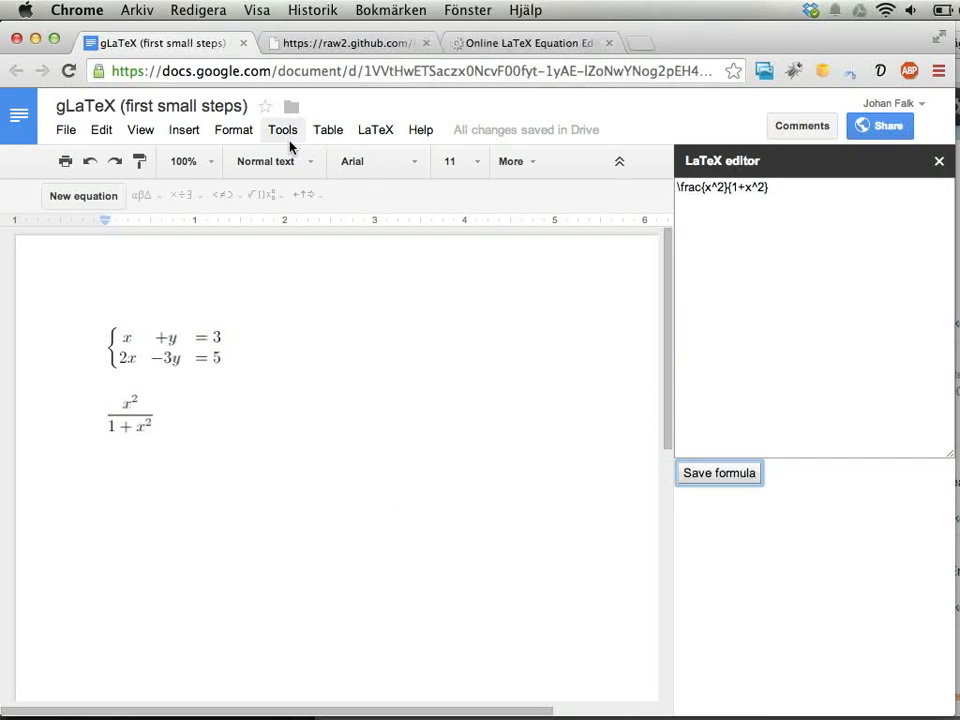
{"action": "left_click", "coordinate": [283, 129]}
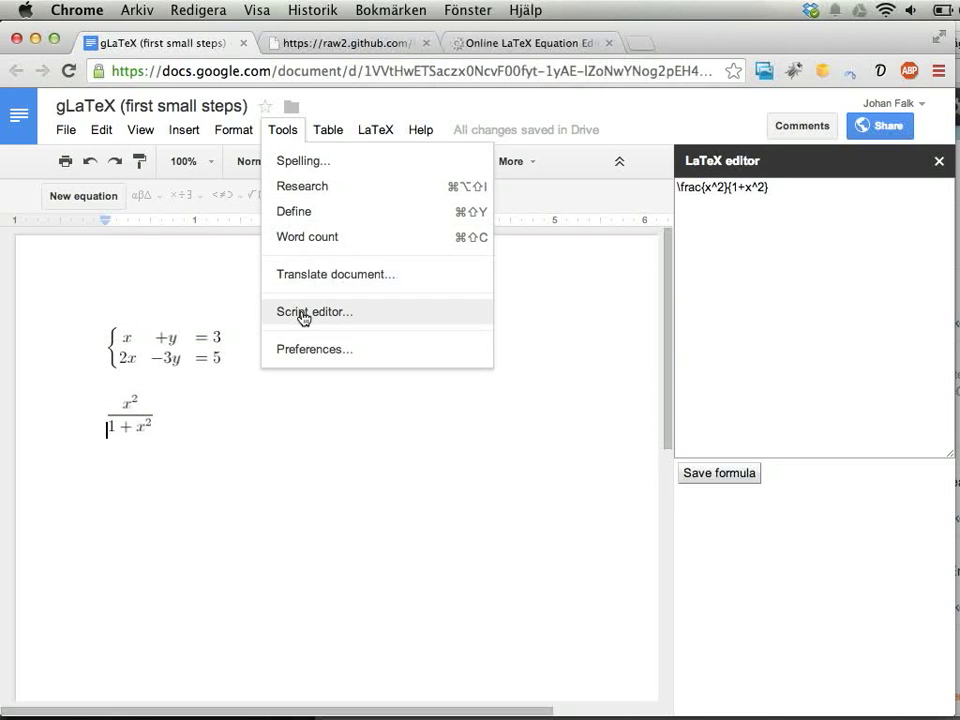
{"action": "left_click", "coordinate": [313, 311]}
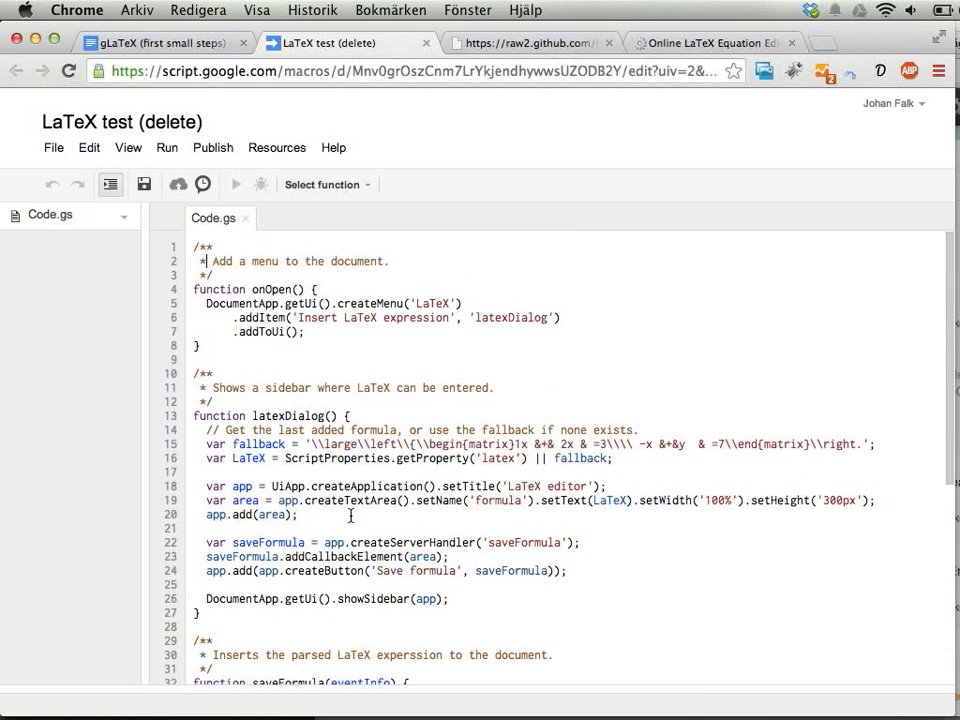
{"action": "left_click", "coordinate": [155, 43]}
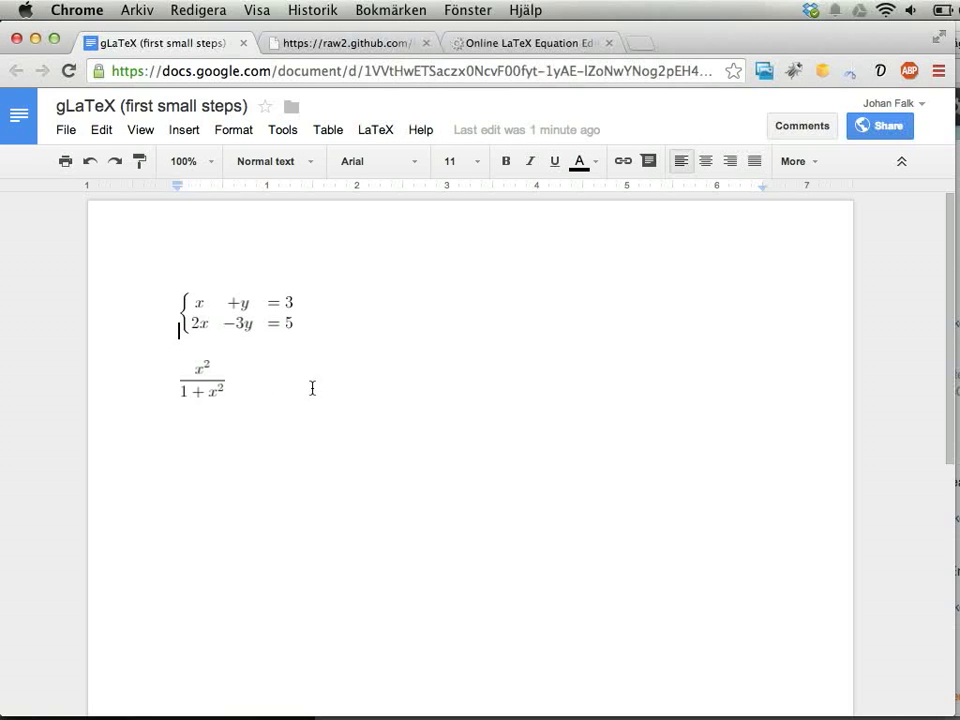
{"action": "left_click", "coordinate": [530, 43]}
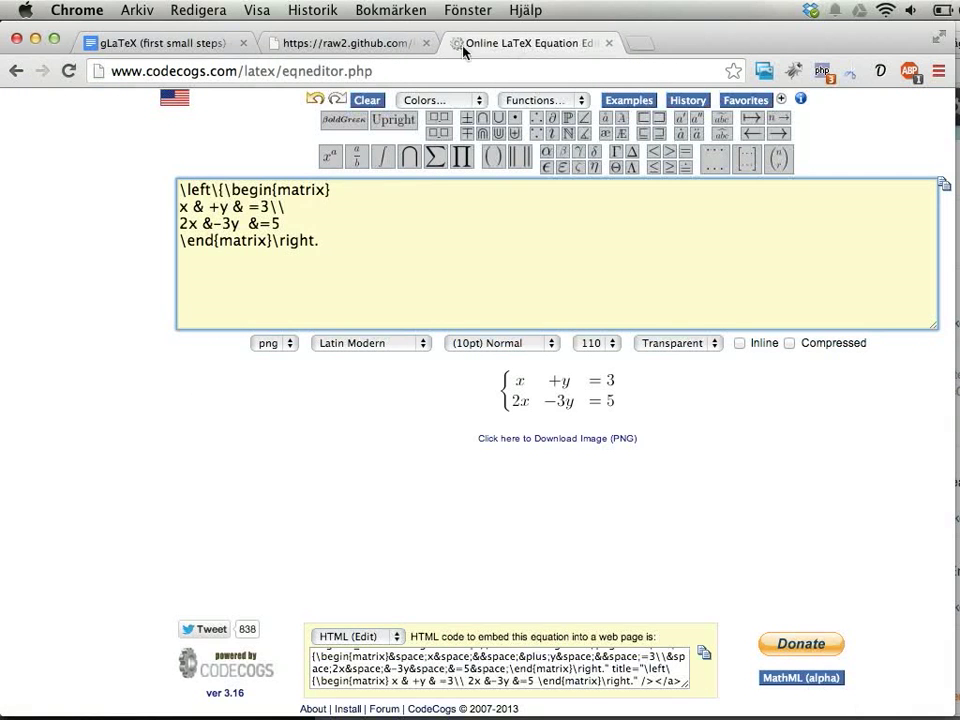
{"action": "left_click", "coordinate": [160, 43]}
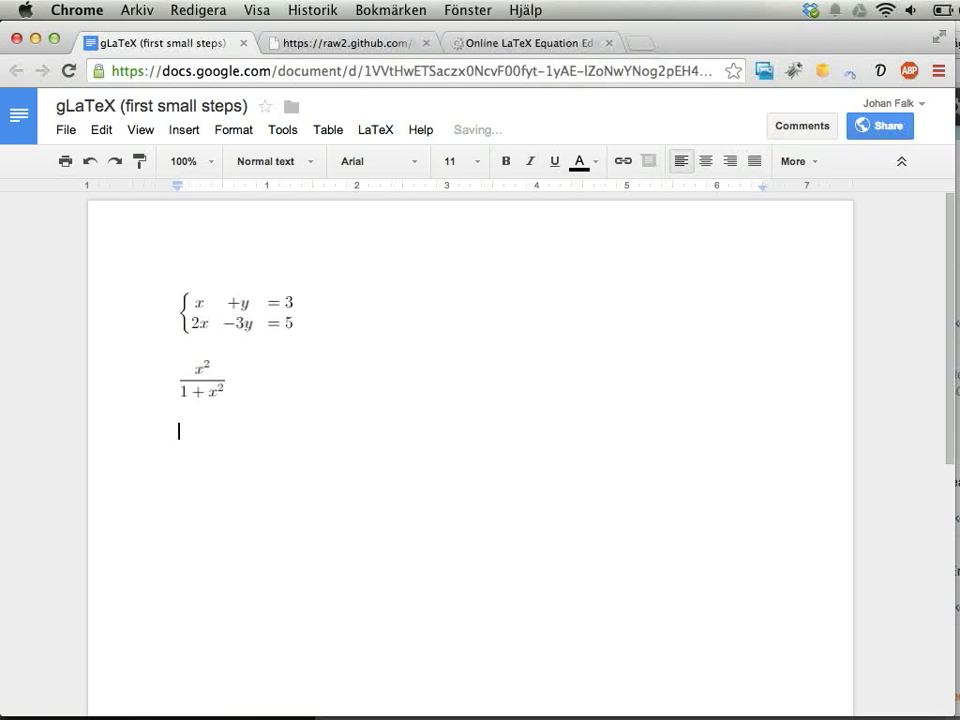
{"action": "type", "text": "@"}
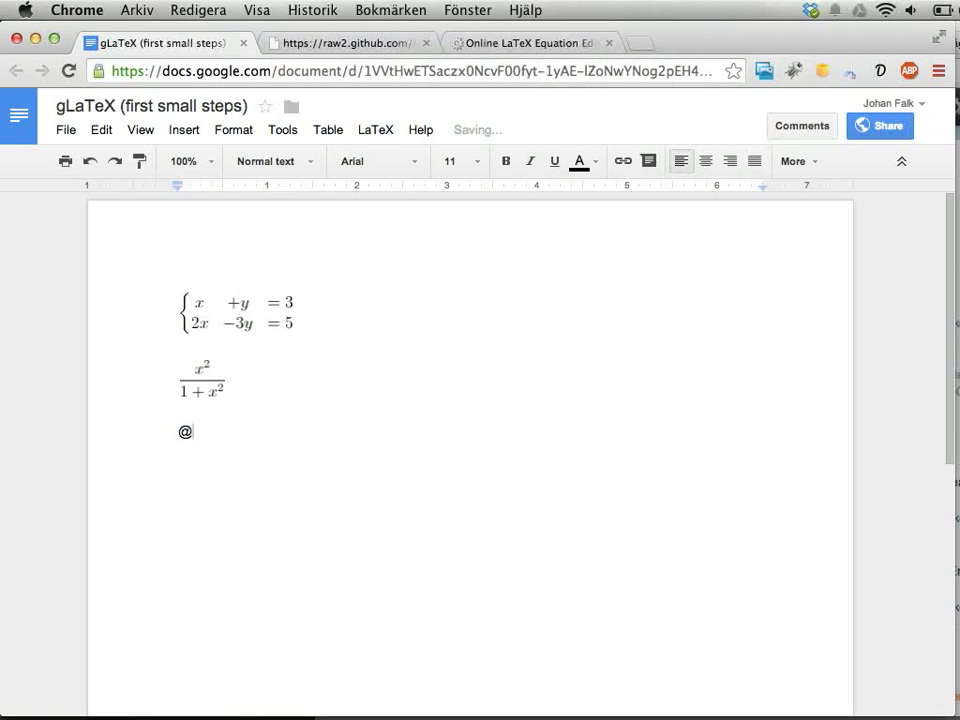
{"action": "type", "text": "magiste"}
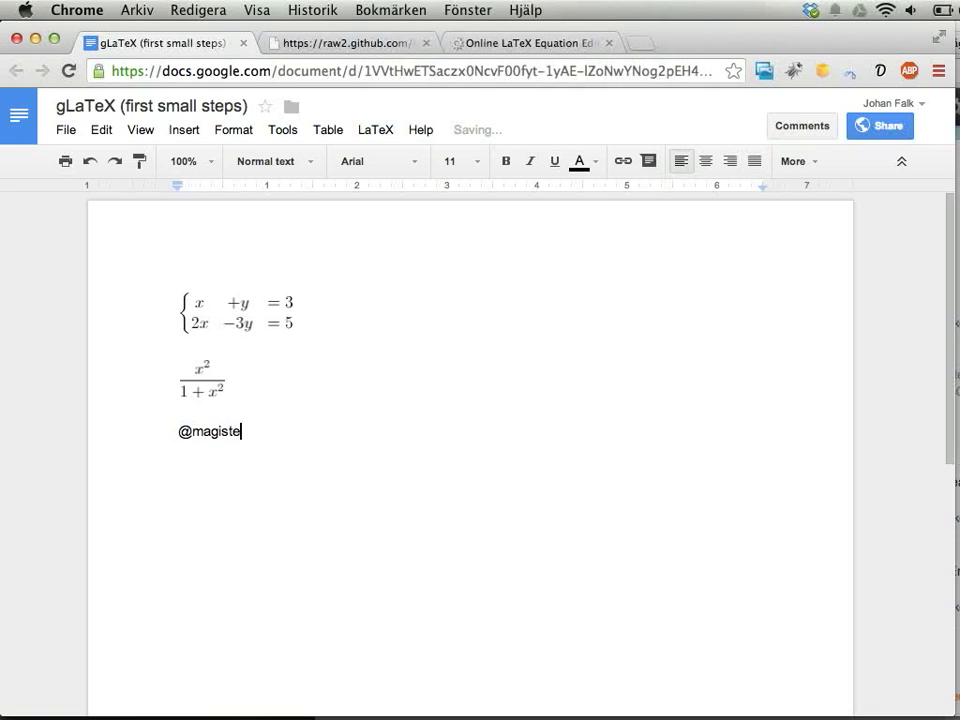
{"action": "type", "text": "rfalk"}
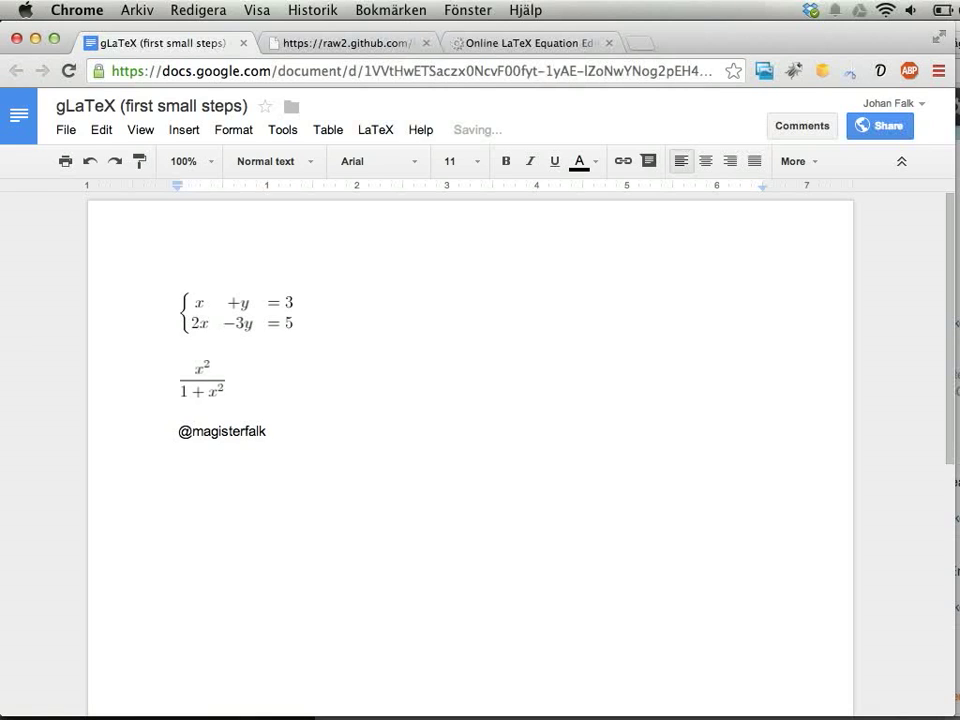